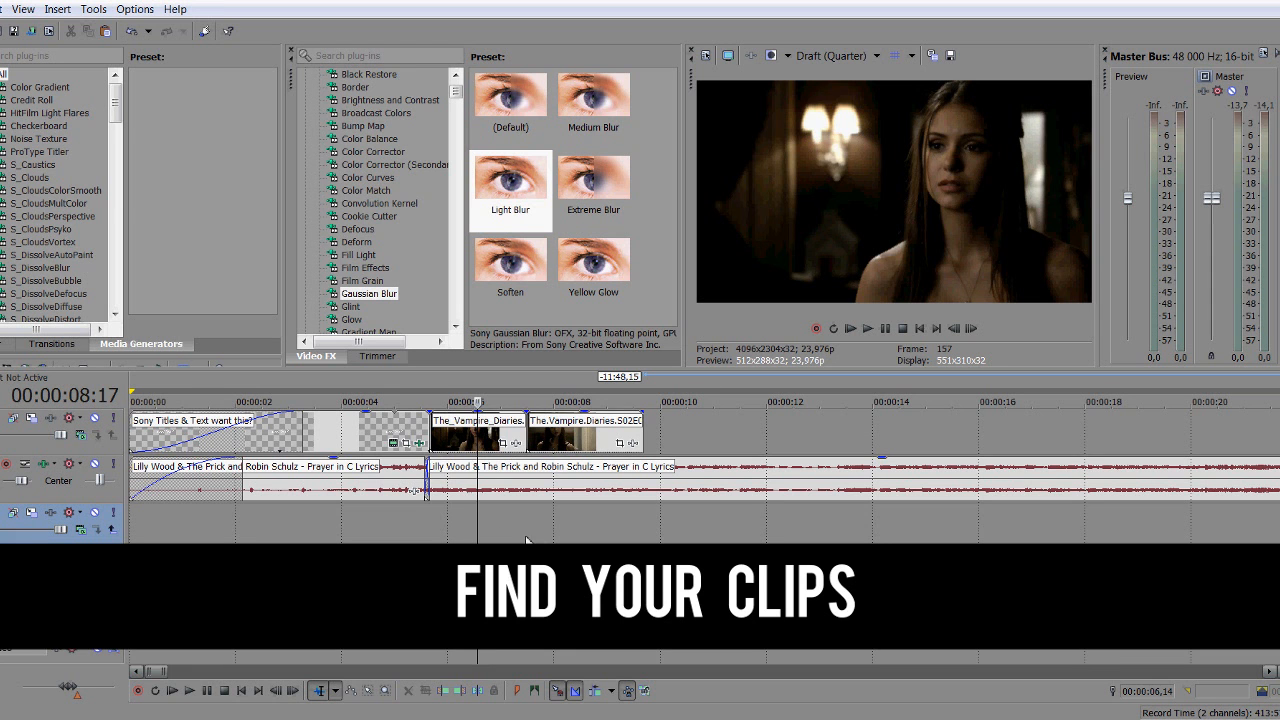
- Move the second Vampire Diaries clip to a new spot on the video track
{"action": "right_click", "coordinate": [625, 420]}
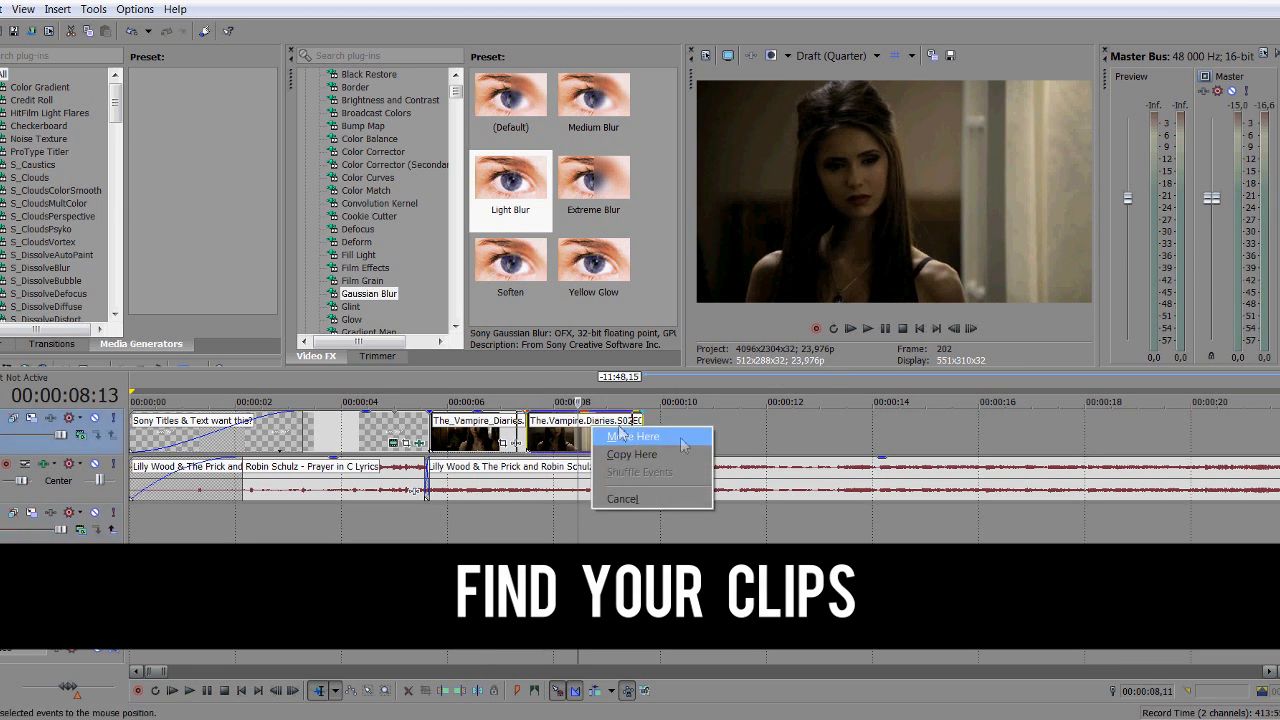
{"action": "left_click", "coordinate": [633, 436]}
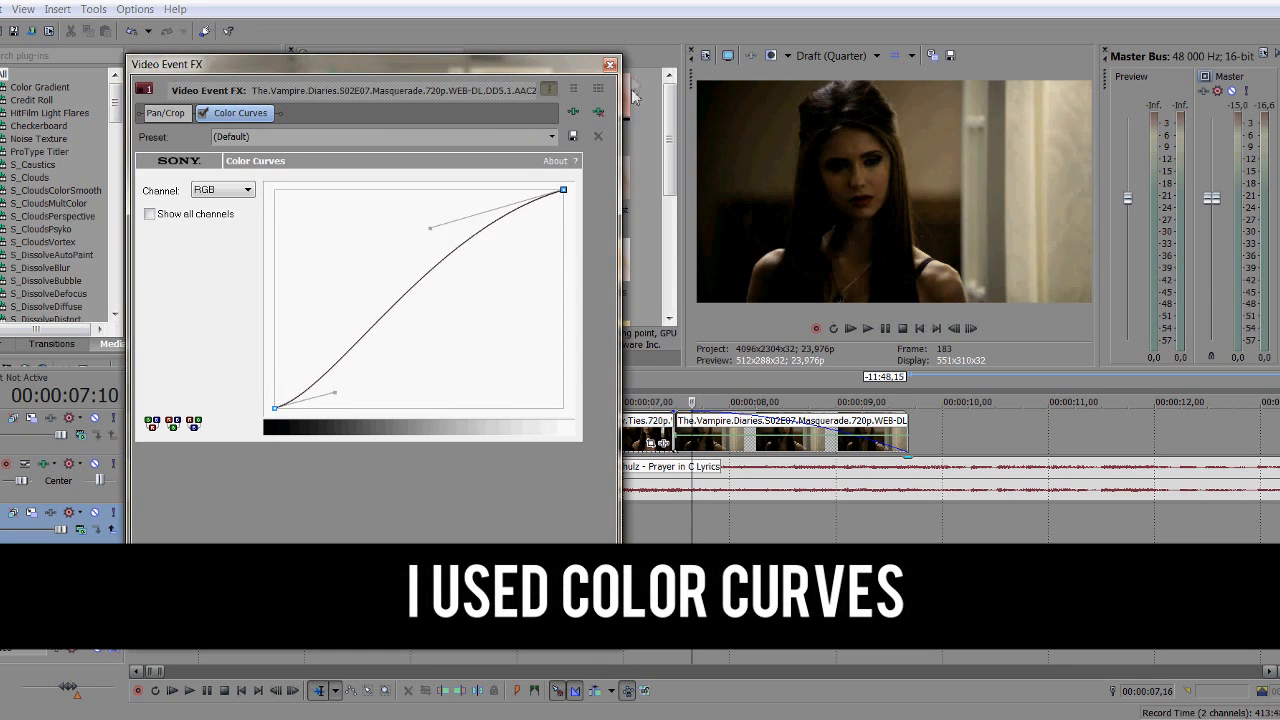
- Add a Color Curves adjustment to the Masquerade clip and crop the Family Ties clip around her face
{"action": "left_click", "coordinate": [164, 112]}
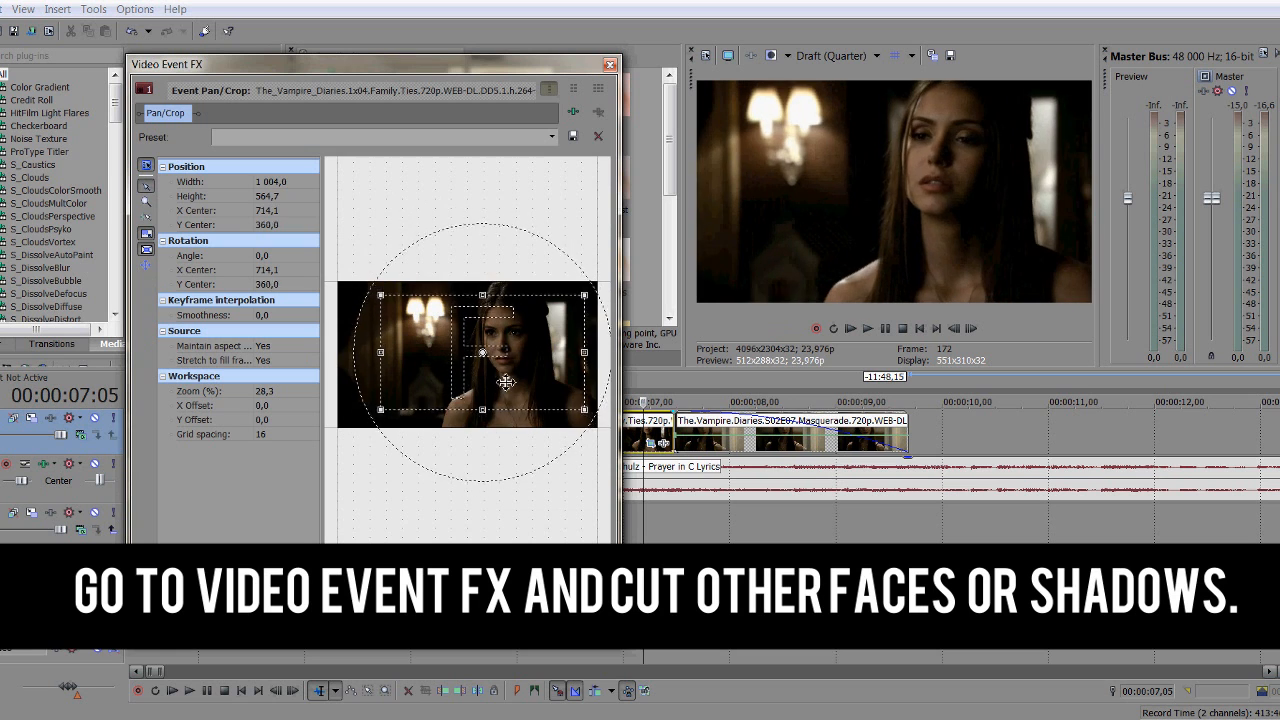
{"action": "left_click", "coordinate": [609, 64]}
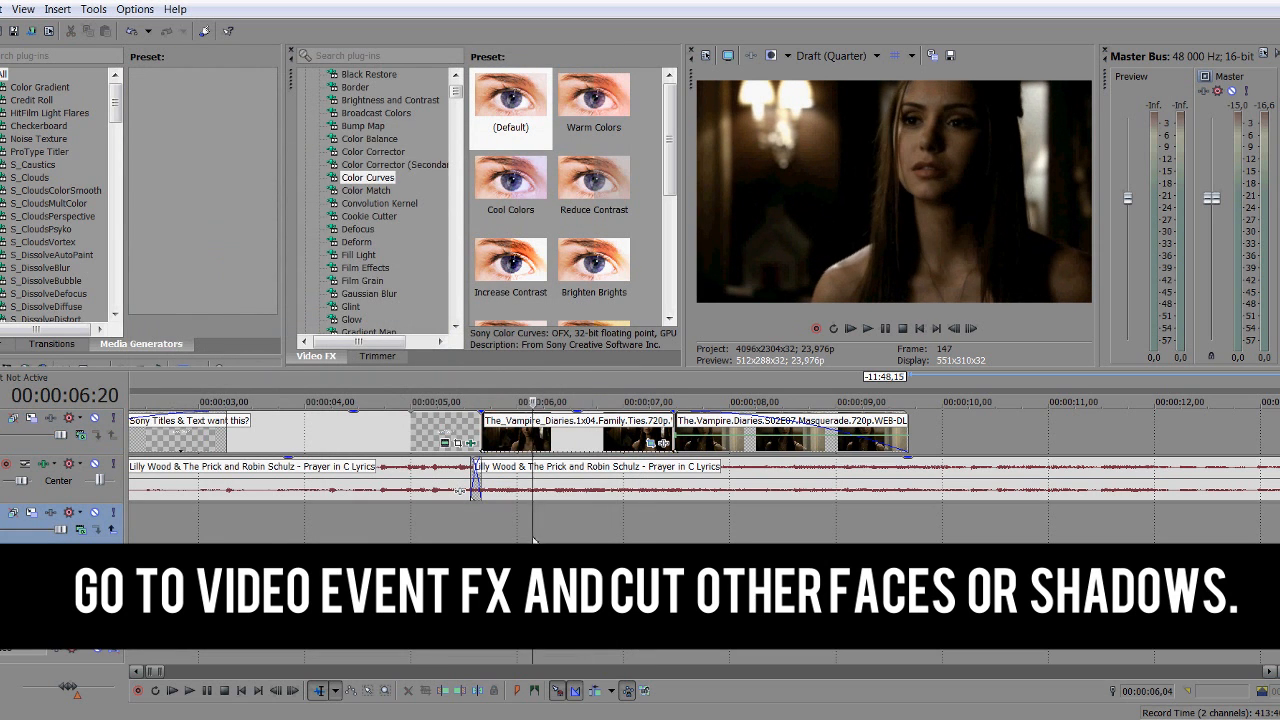
{"action": "left_click", "coordinate": [375, 318]}
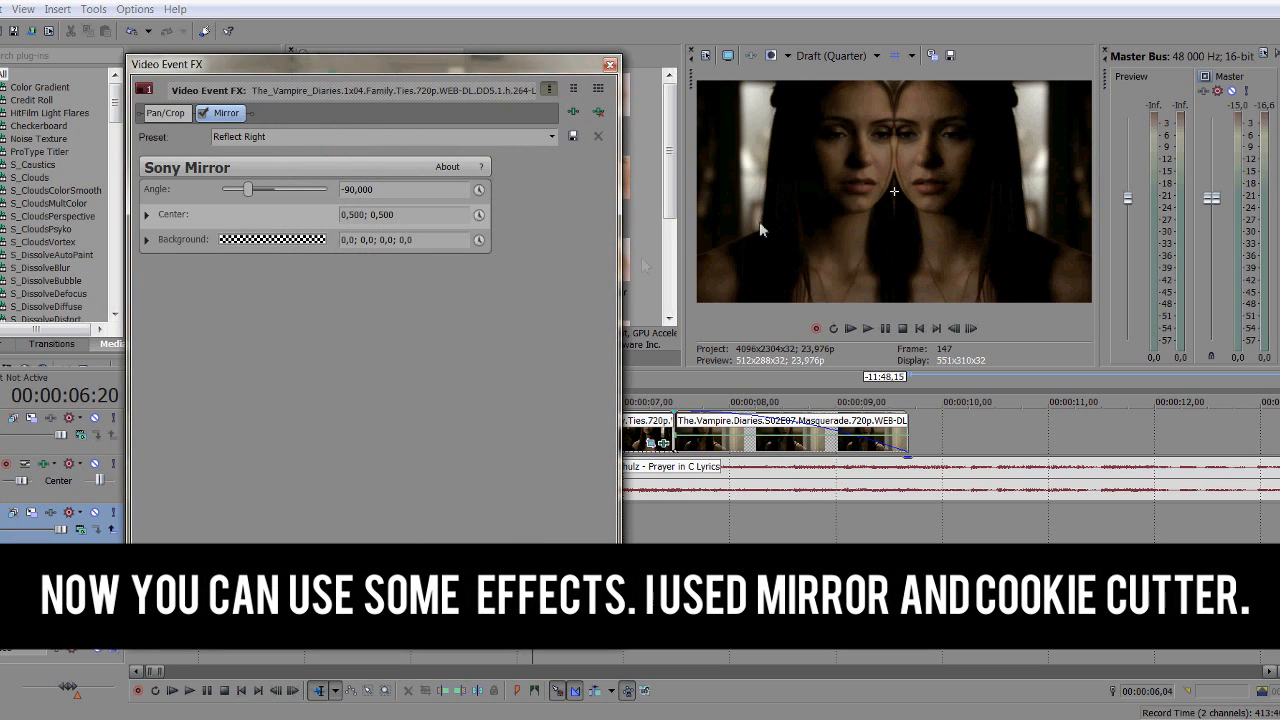
- Drag the Sony Mirror centre left to 0.336, 0.510 so two faces show
{"action": "left_click_drag", "start_coordinate": [894, 191], "coordinate": [828, 190]}
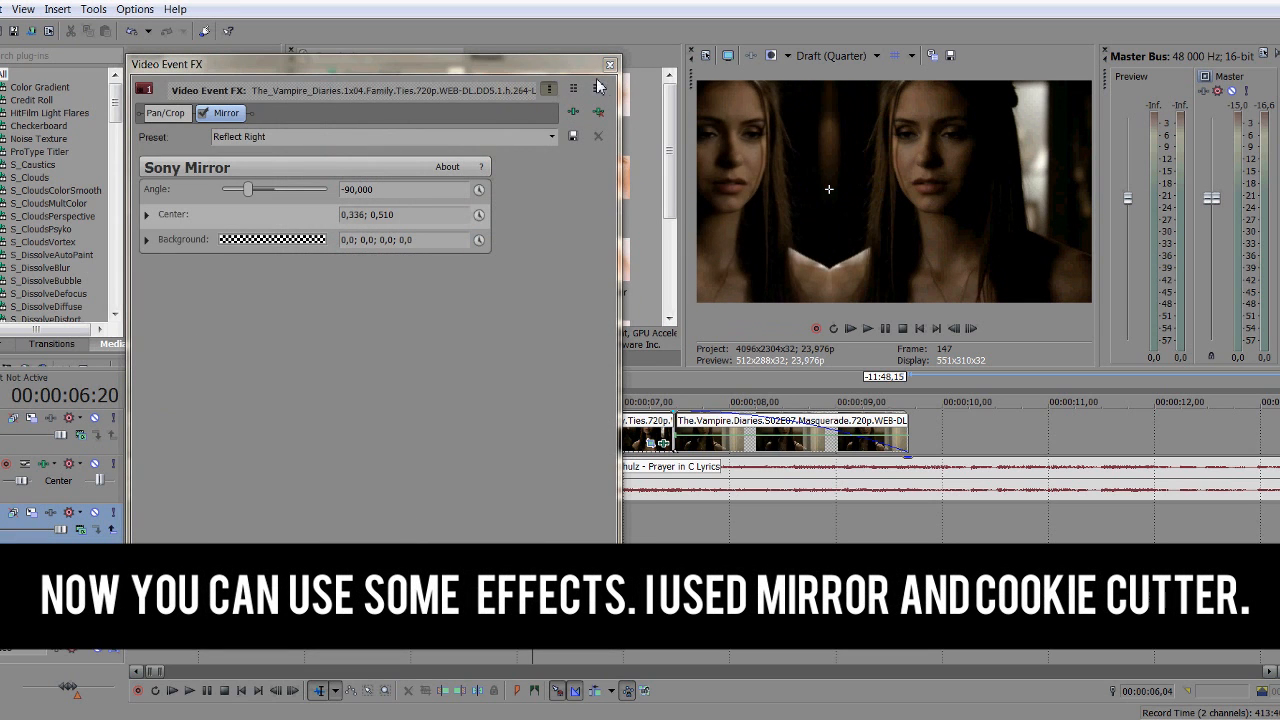
{"action": "left_click", "coordinate": [610, 64]}
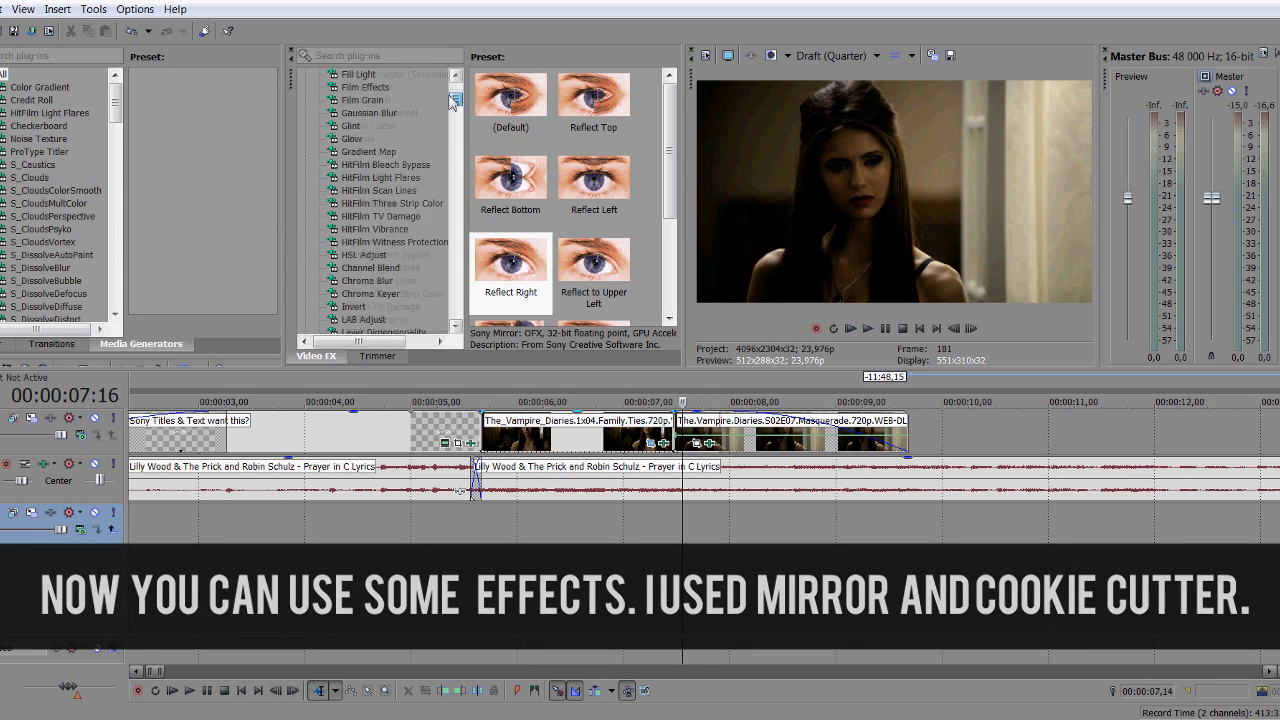
- Apply Cookie Cutter Square, Center, White Border with Repeat X 3 and Size about 0.231
{"action": "left_click", "coordinate": [369, 254]}
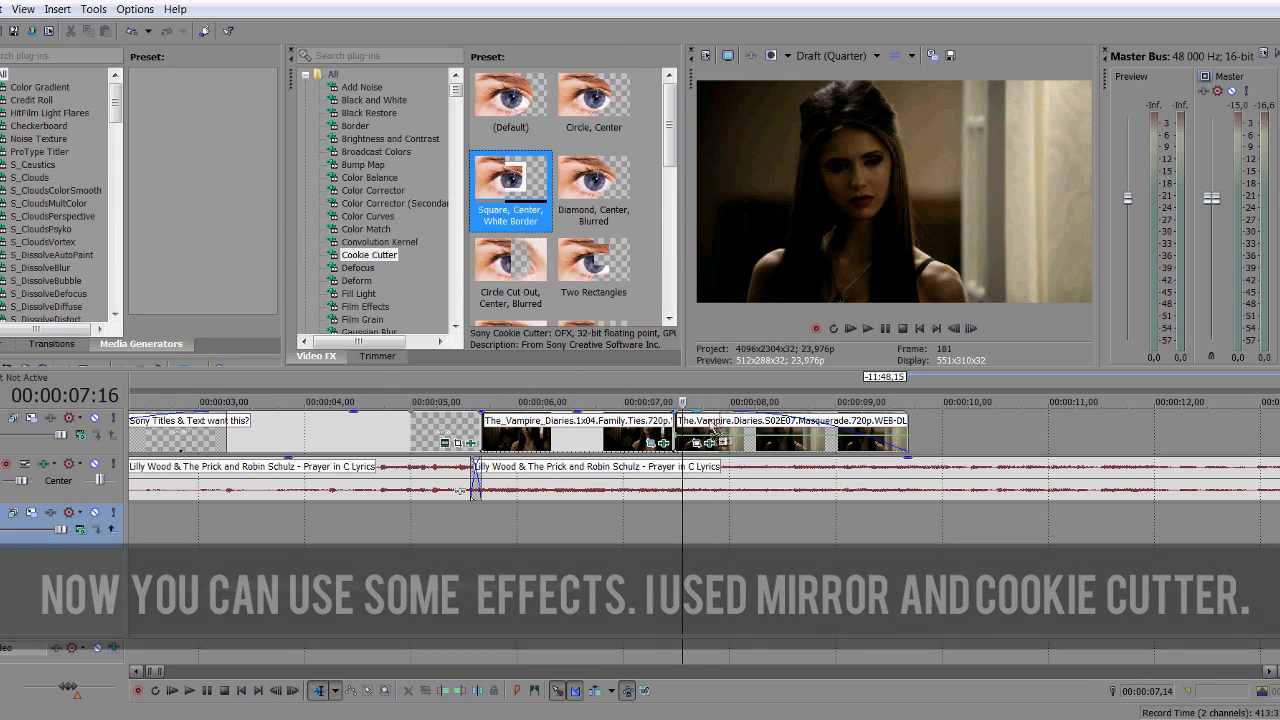
{"action": "double_click", "coordinate": [510, 190]}
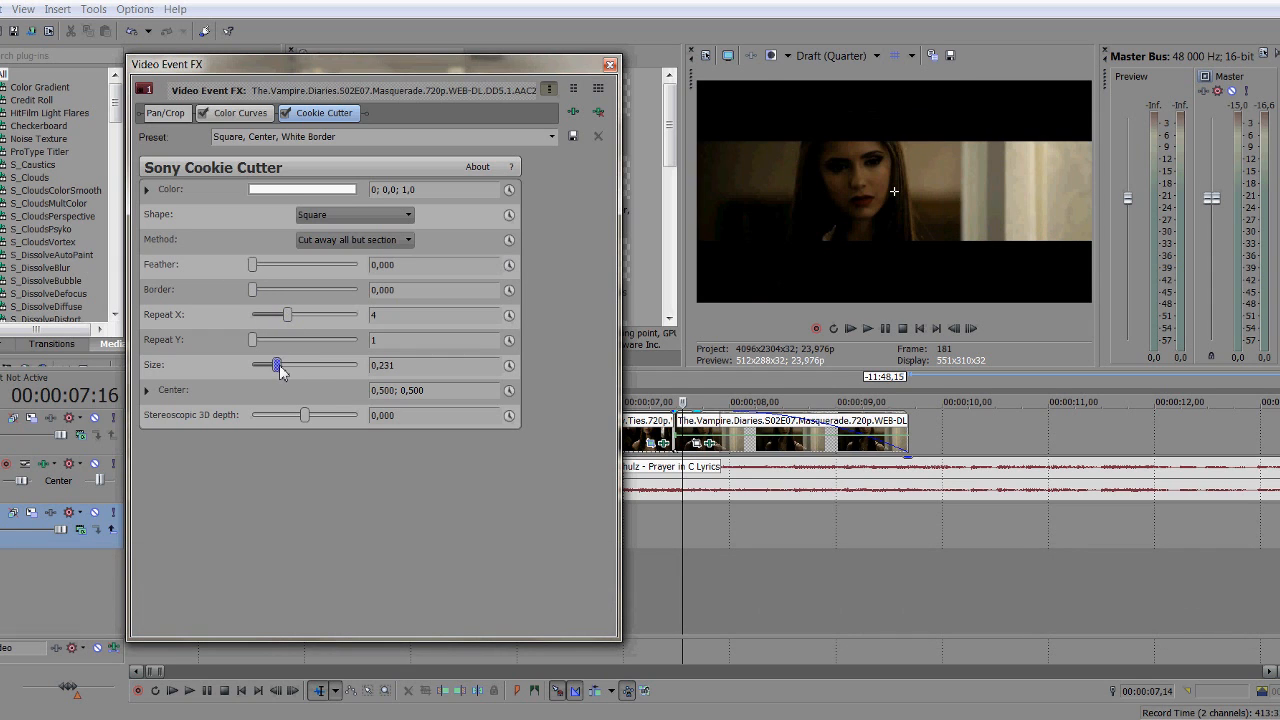
{"action": "left_click_drag", "start_coordinate": [290, 314], "coordinate": [275, 314]}
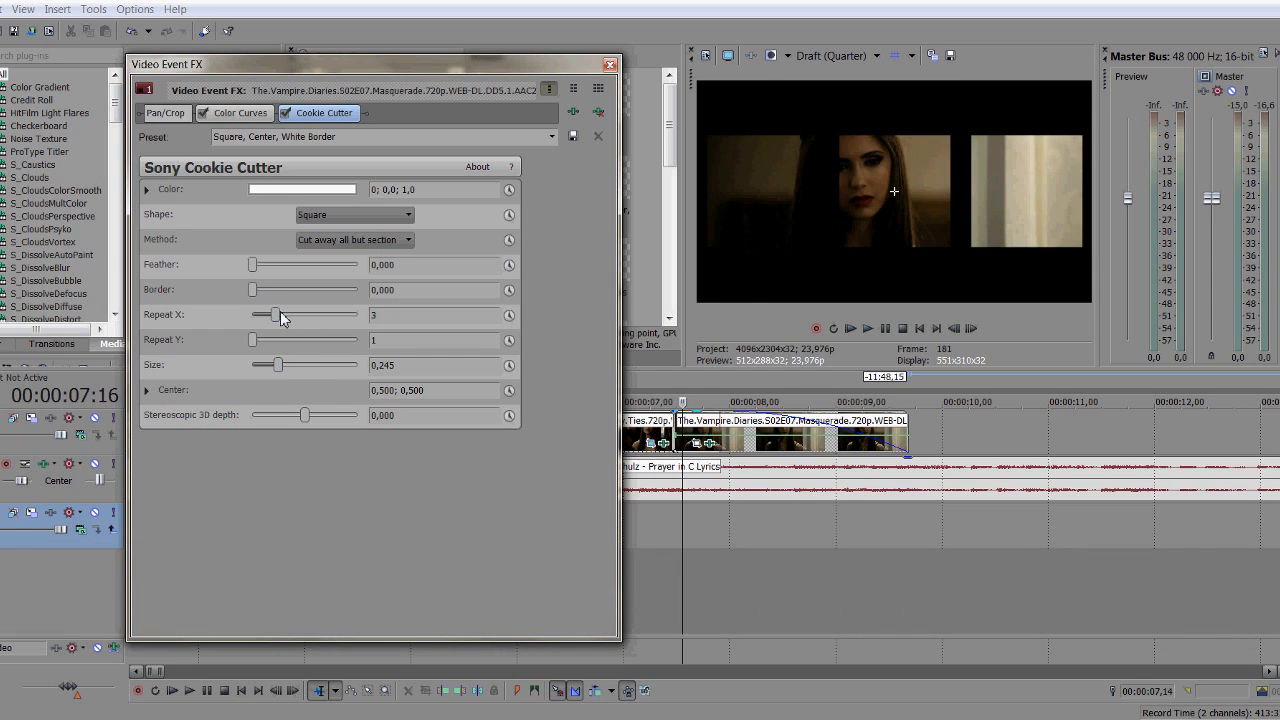
{"action": "left_click_drag", "start_coordinate": [278, 365], "coordinate": [278, 365]}
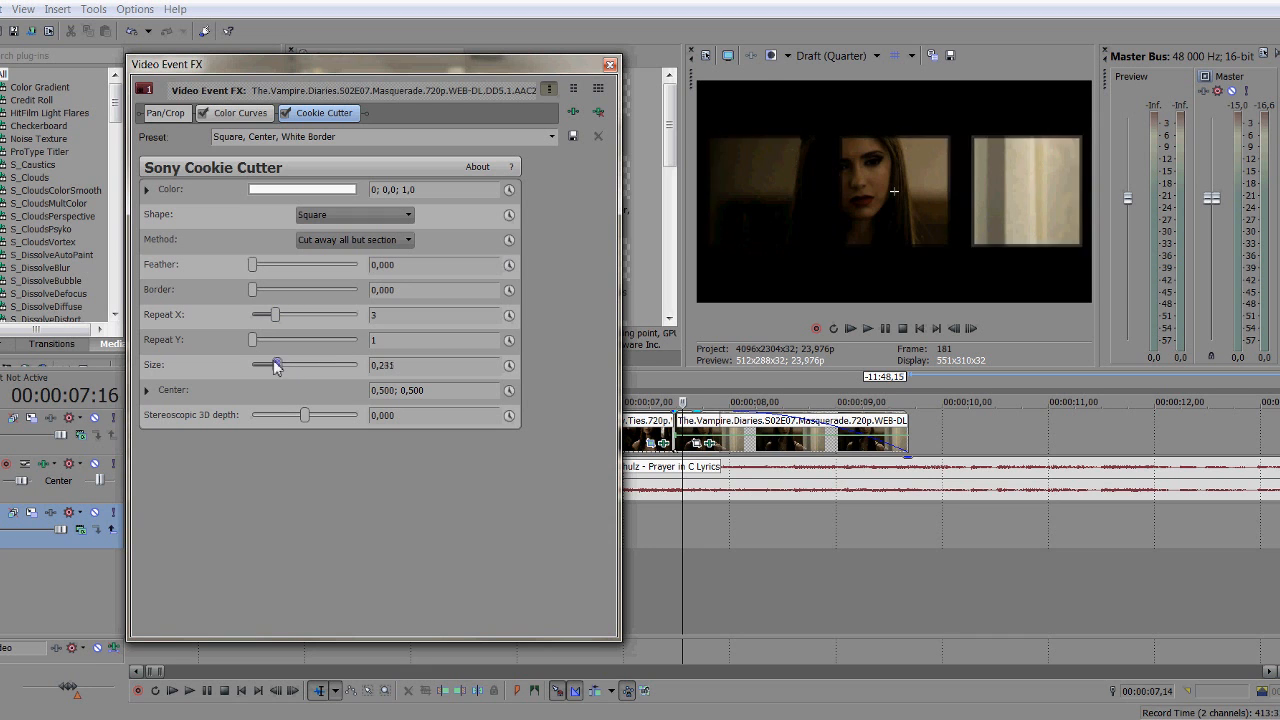